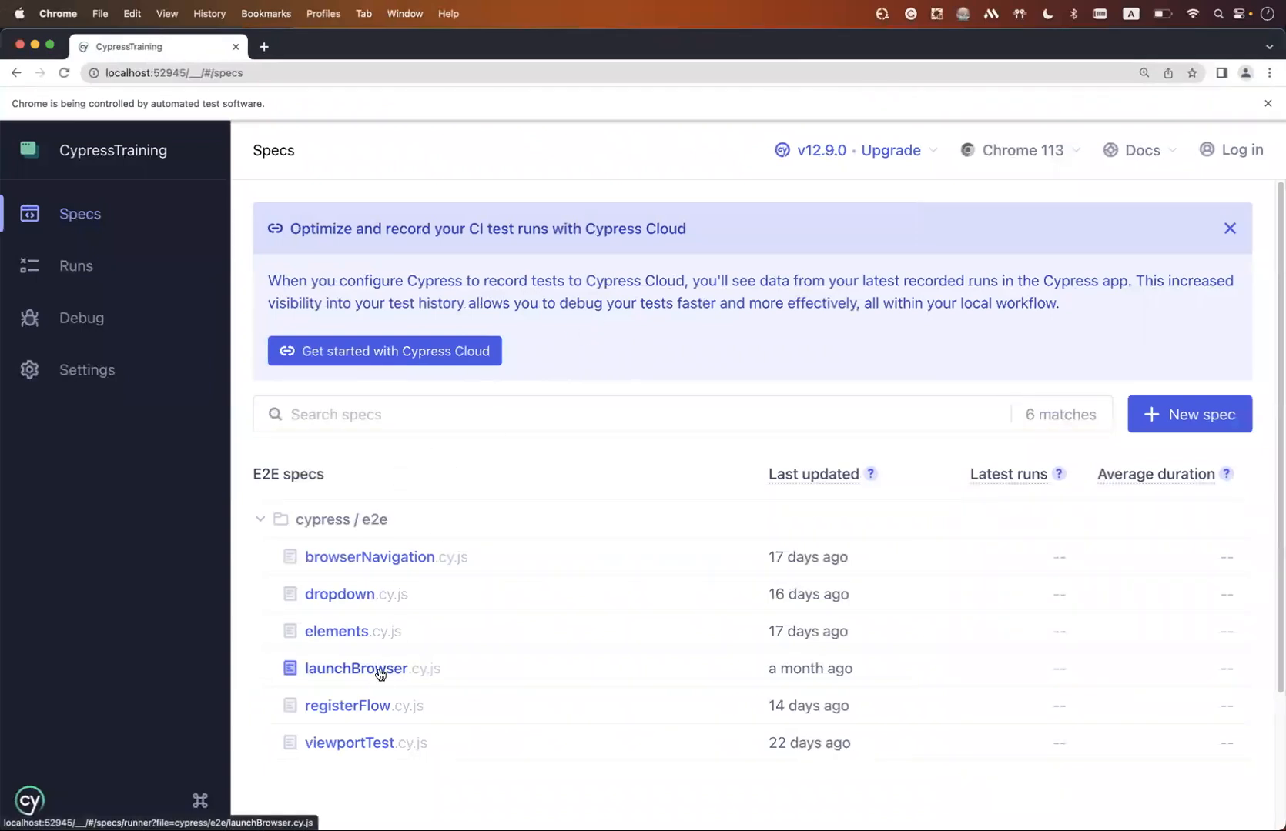
Run the launchBrowser.cy.js spec in regular Chrome, then close the test browser from the launcher.
left_click(355, 668)
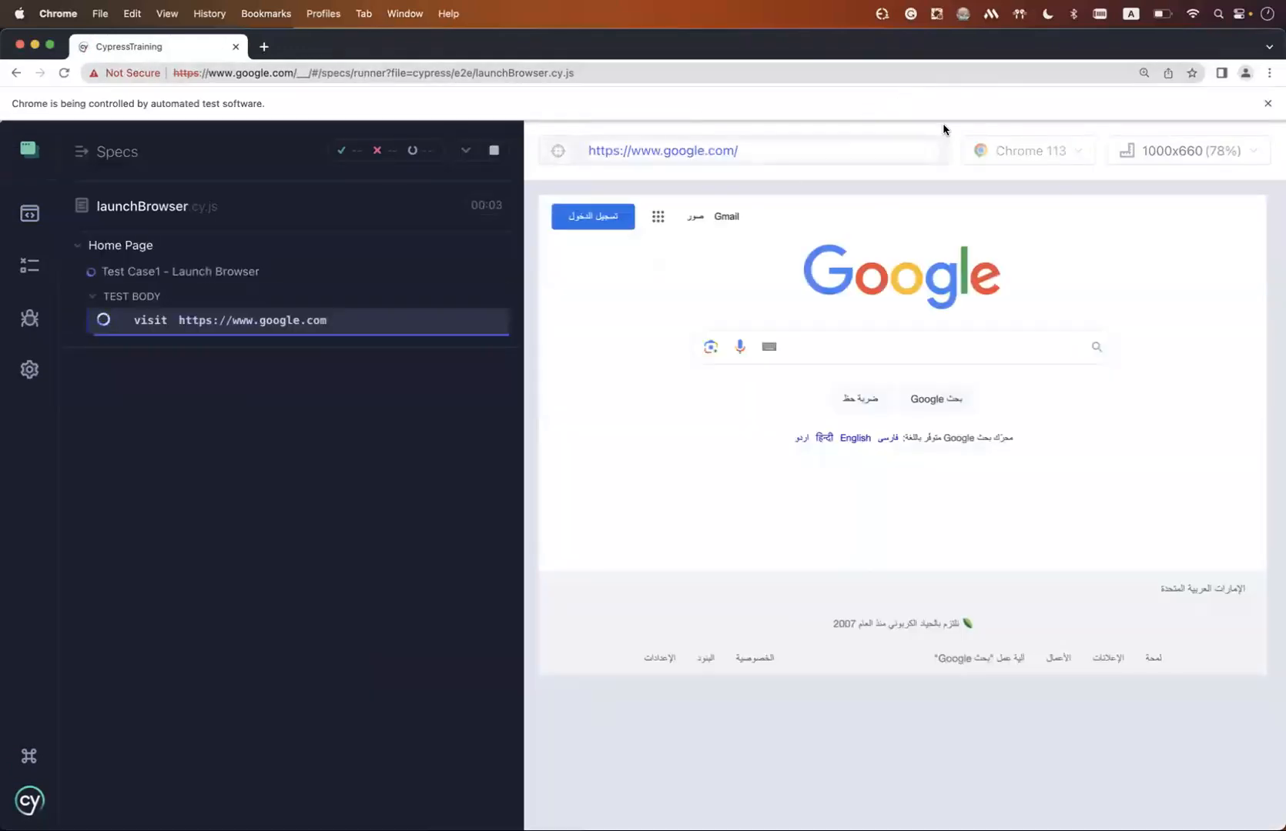
left_click(1246, 72)
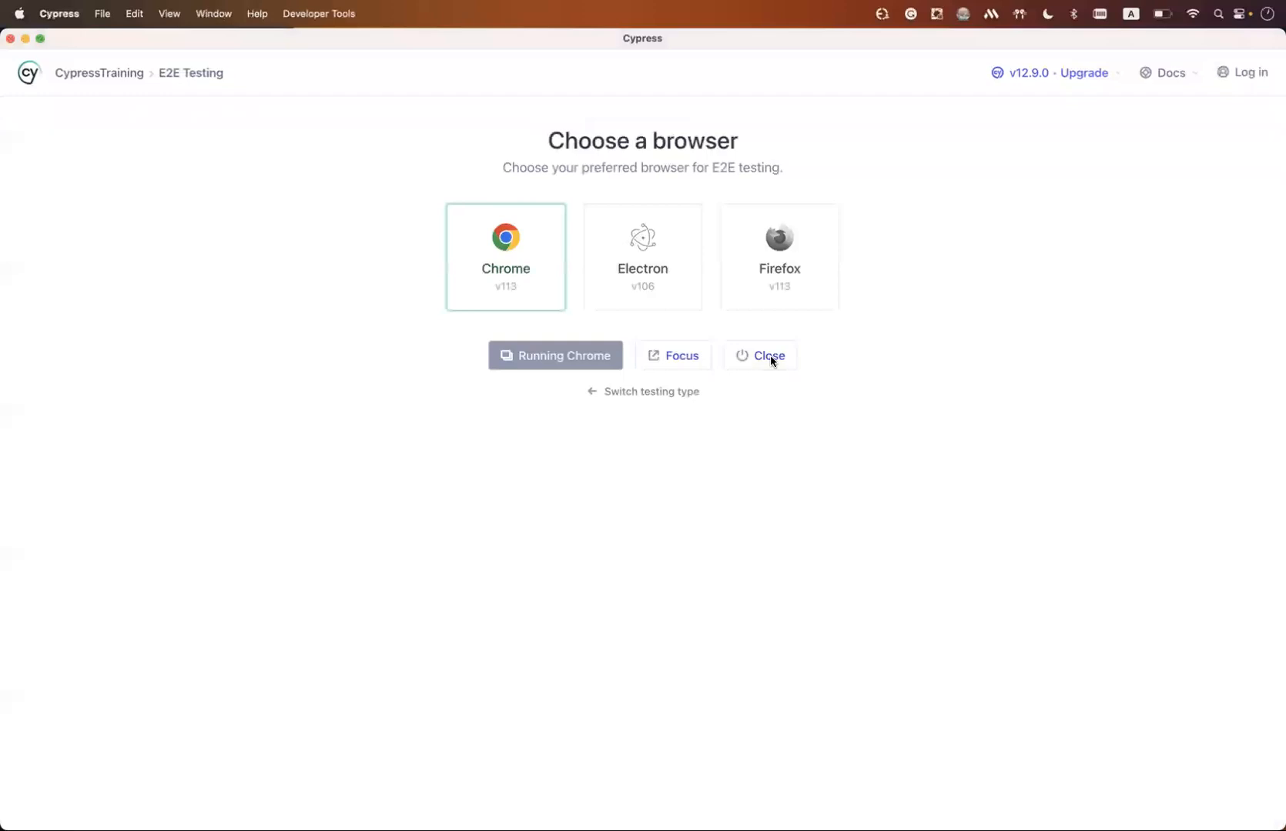
left_click(768, 355)
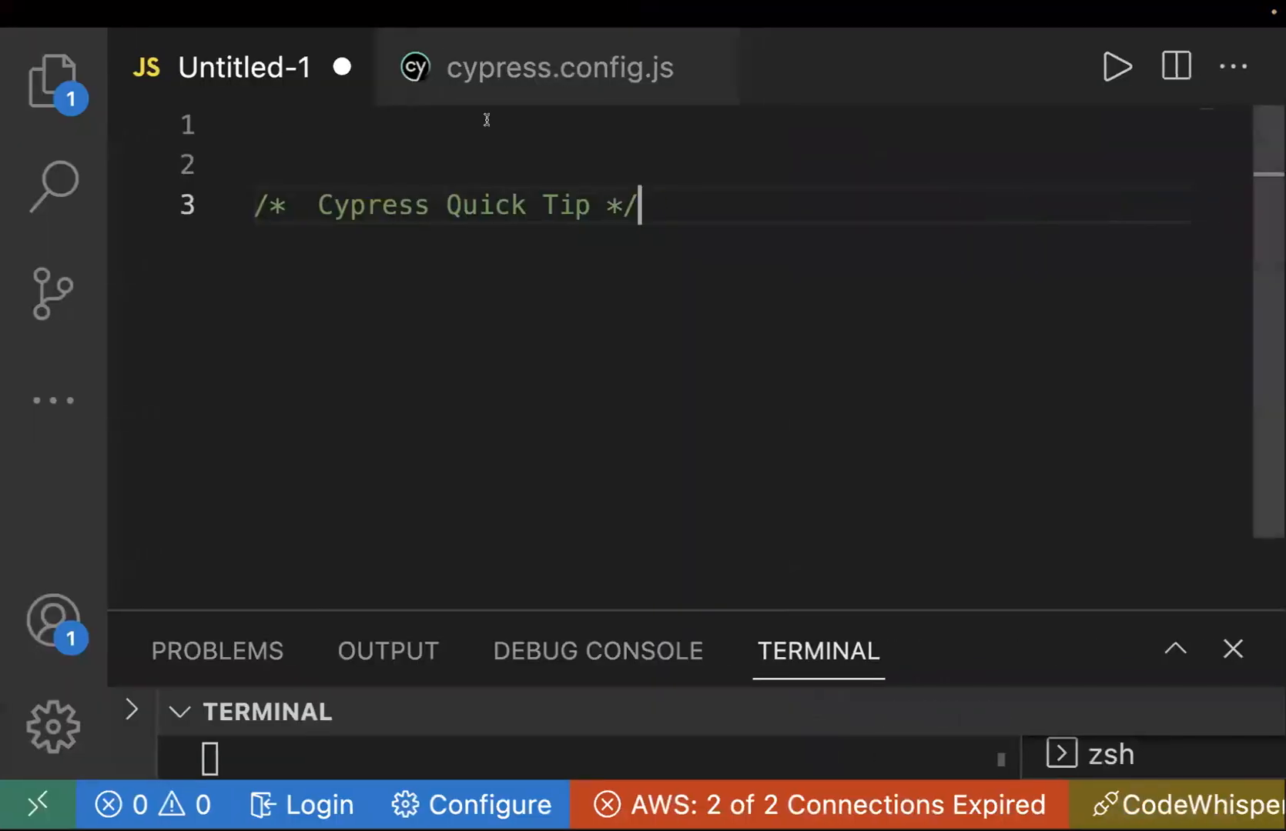
Select the commented before:browser:launch block in cypress.config.js to uncomment it.
left_click(560, 68)
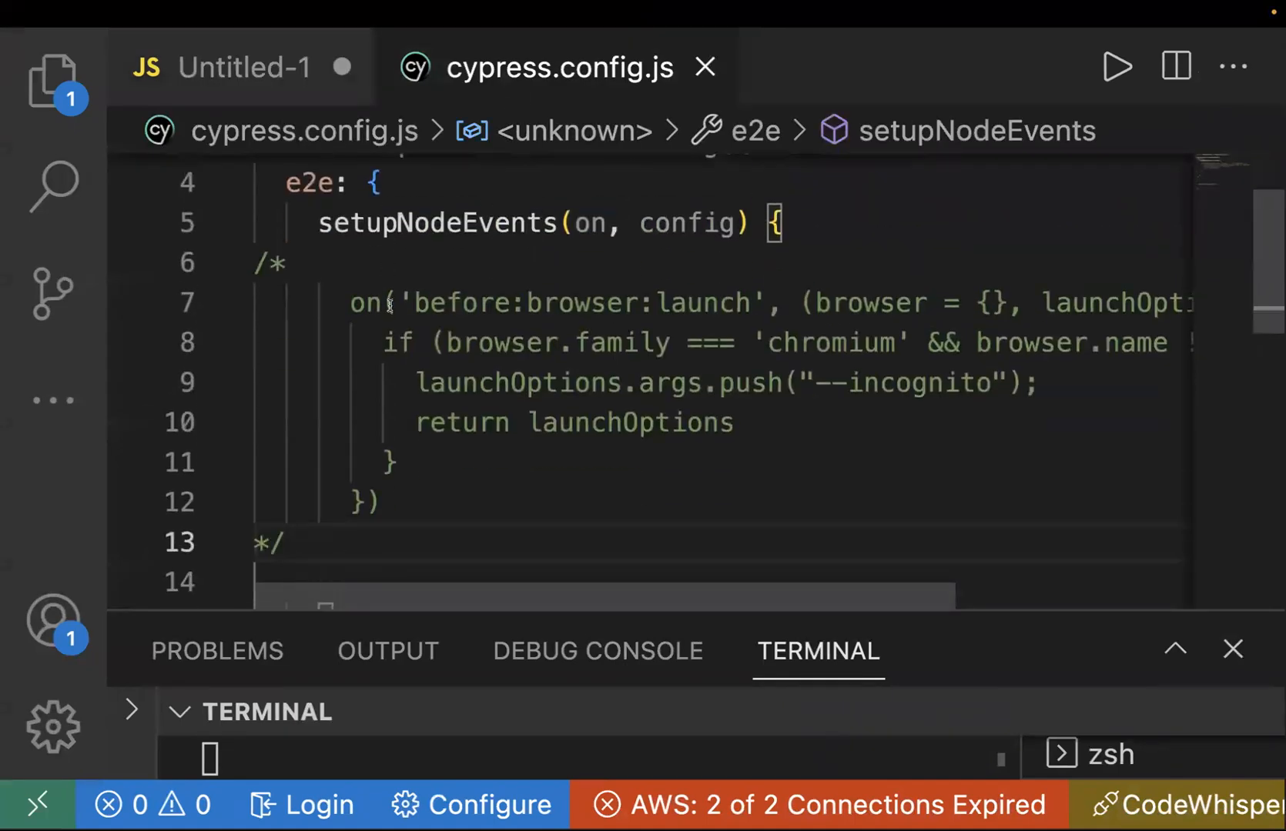
left_click_drag(351, 302, 397, 462)
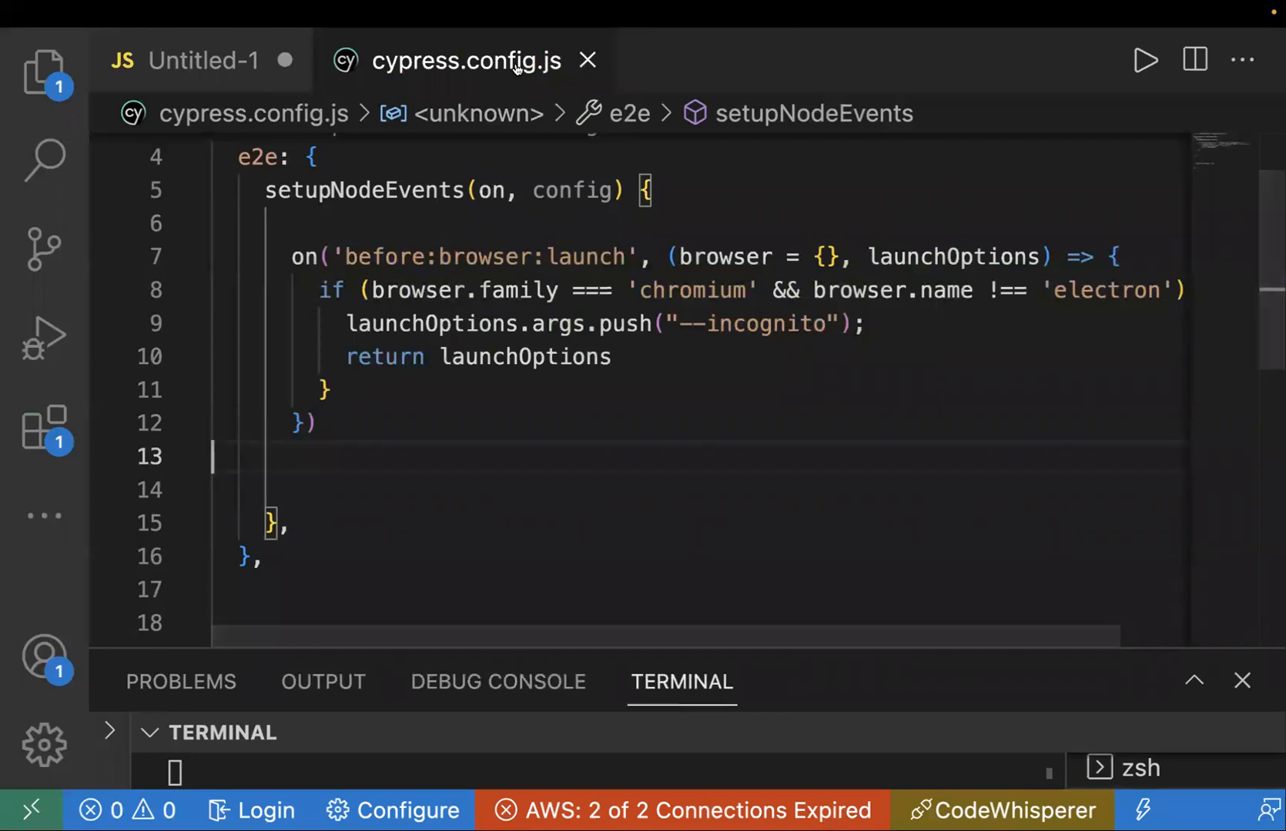
mouse_move(494, 474)
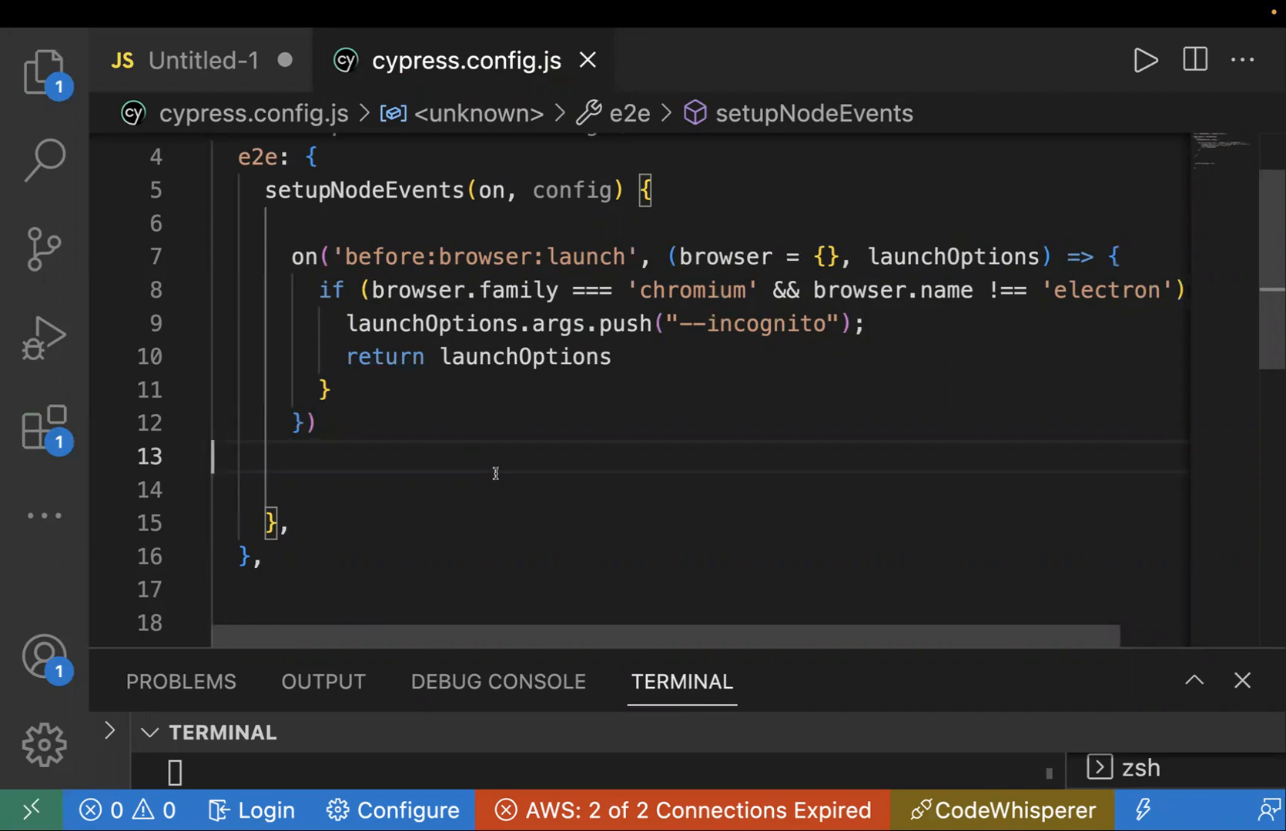
mouse_move(282, 258)
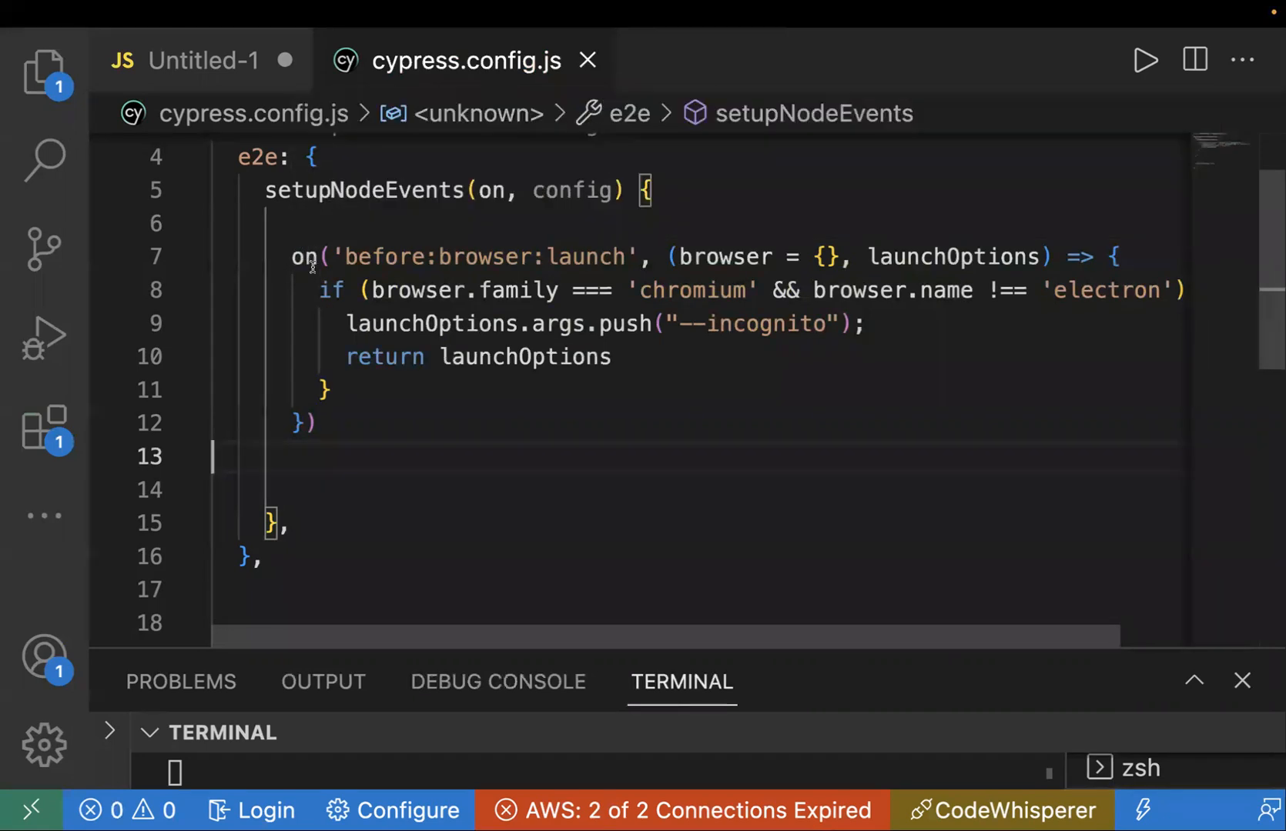
mouse_move(414, 260)
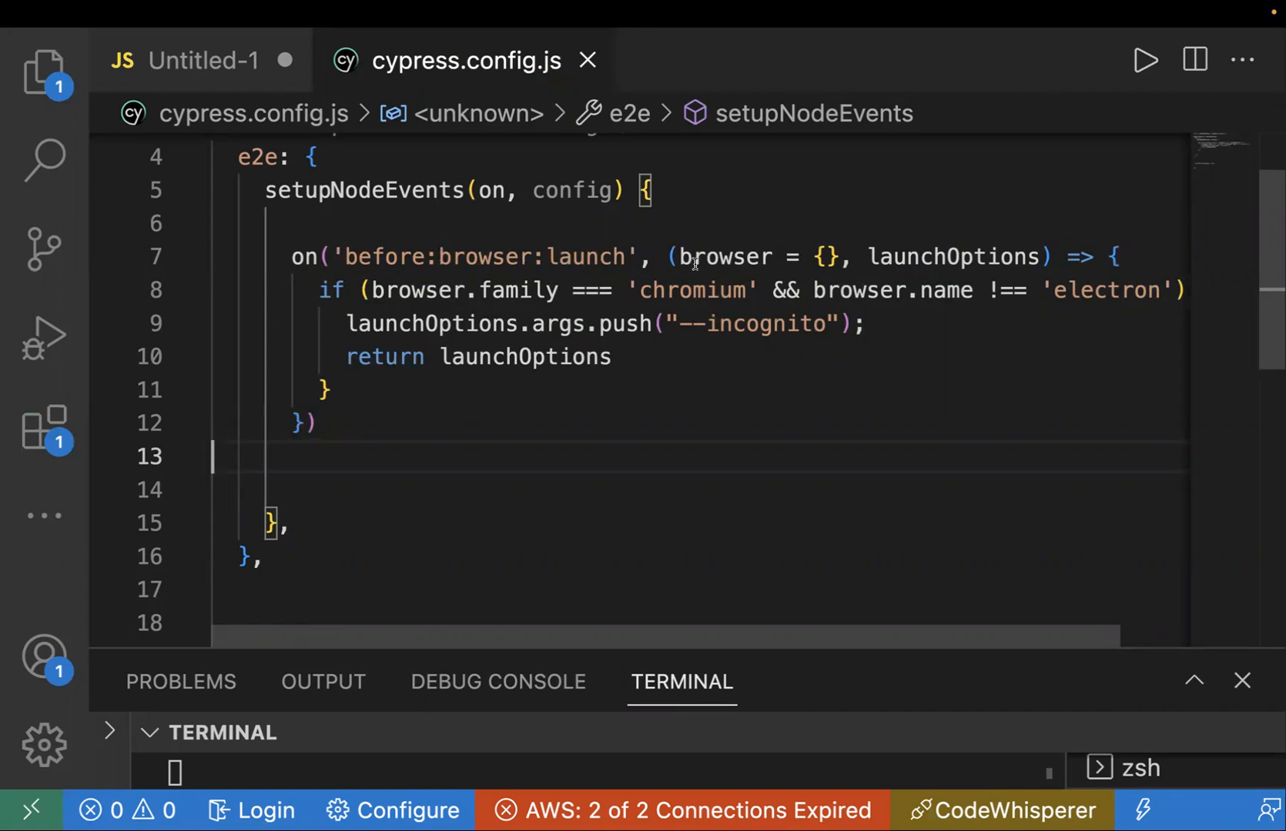
mouse_move(922, 385)
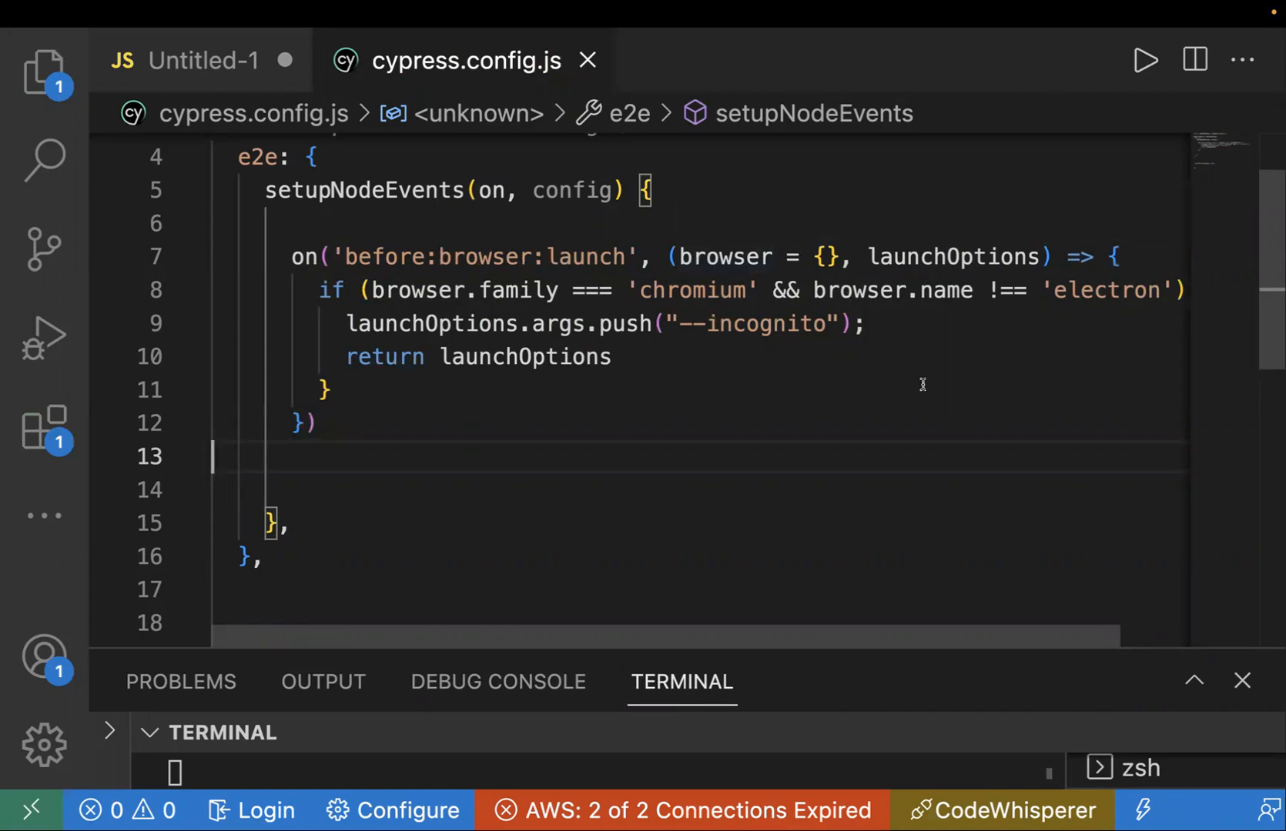
mouse_move(486, 446)
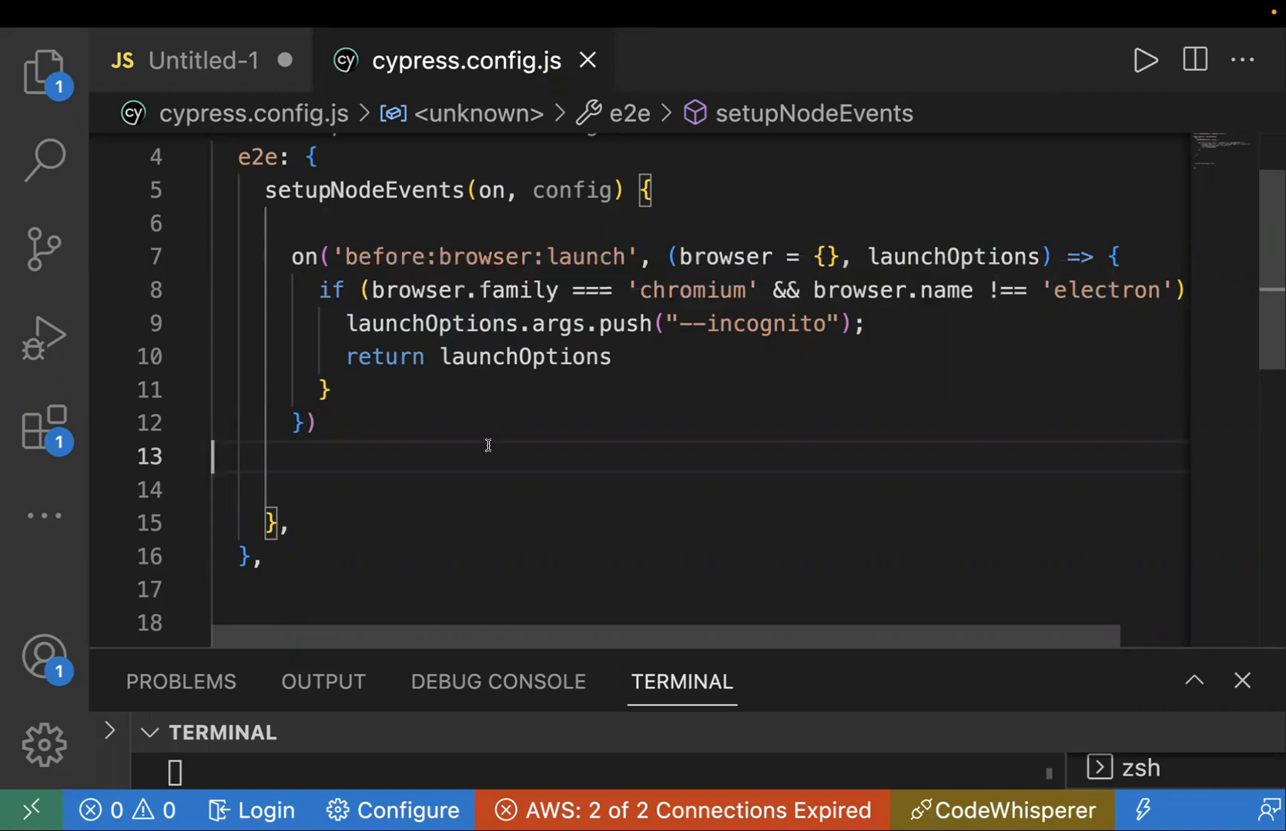
mouse_move(754, 376)
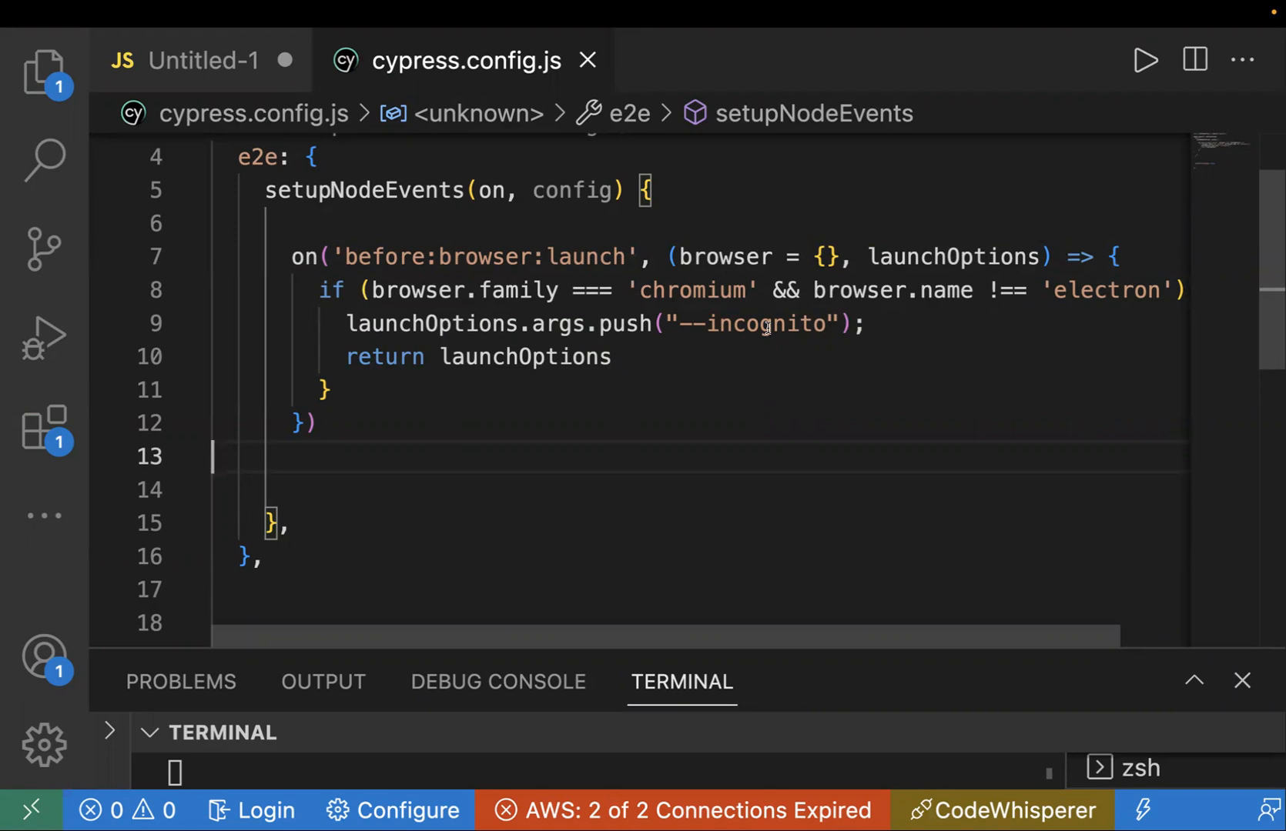
mouse_move(756, 400)
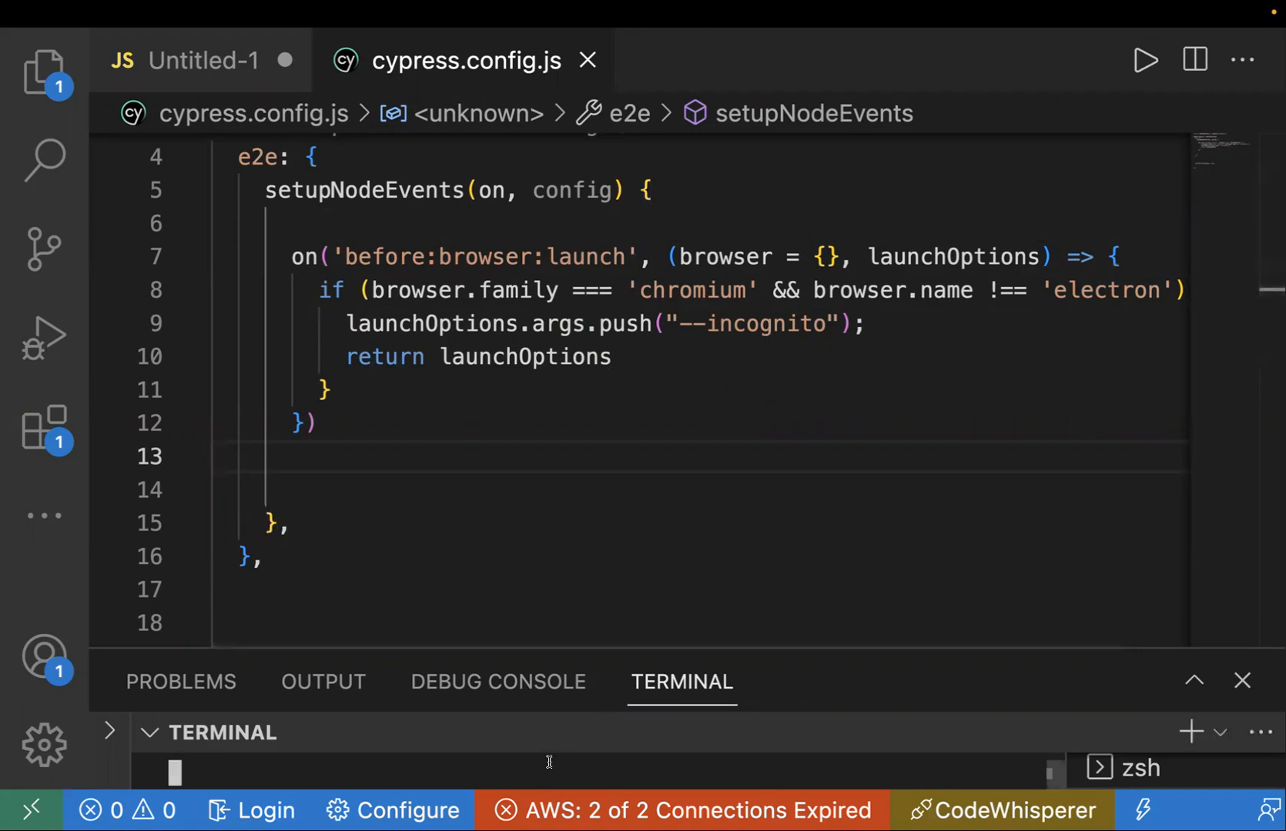
Run npx cypress open, choose E2E Testing and start testing in Chrome.
type("npx cypress open")
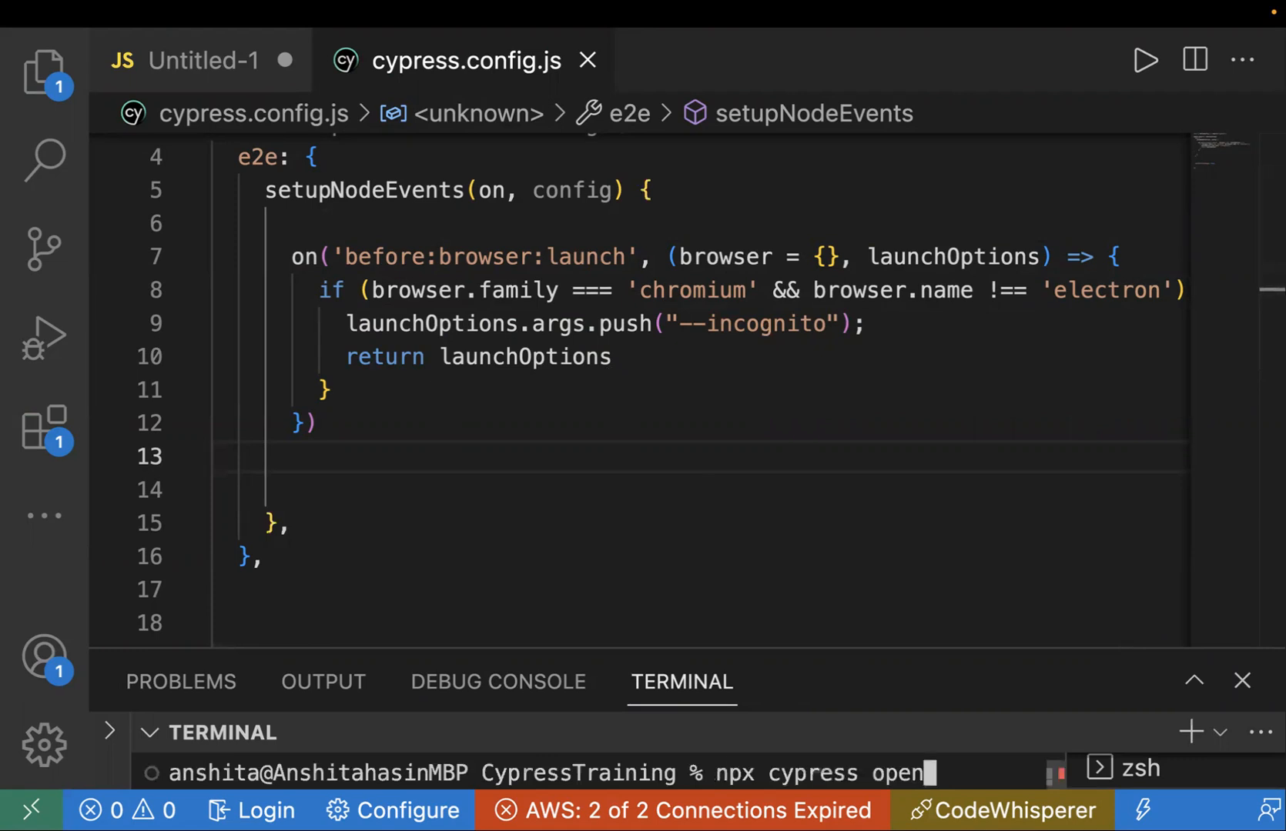
key("enter")
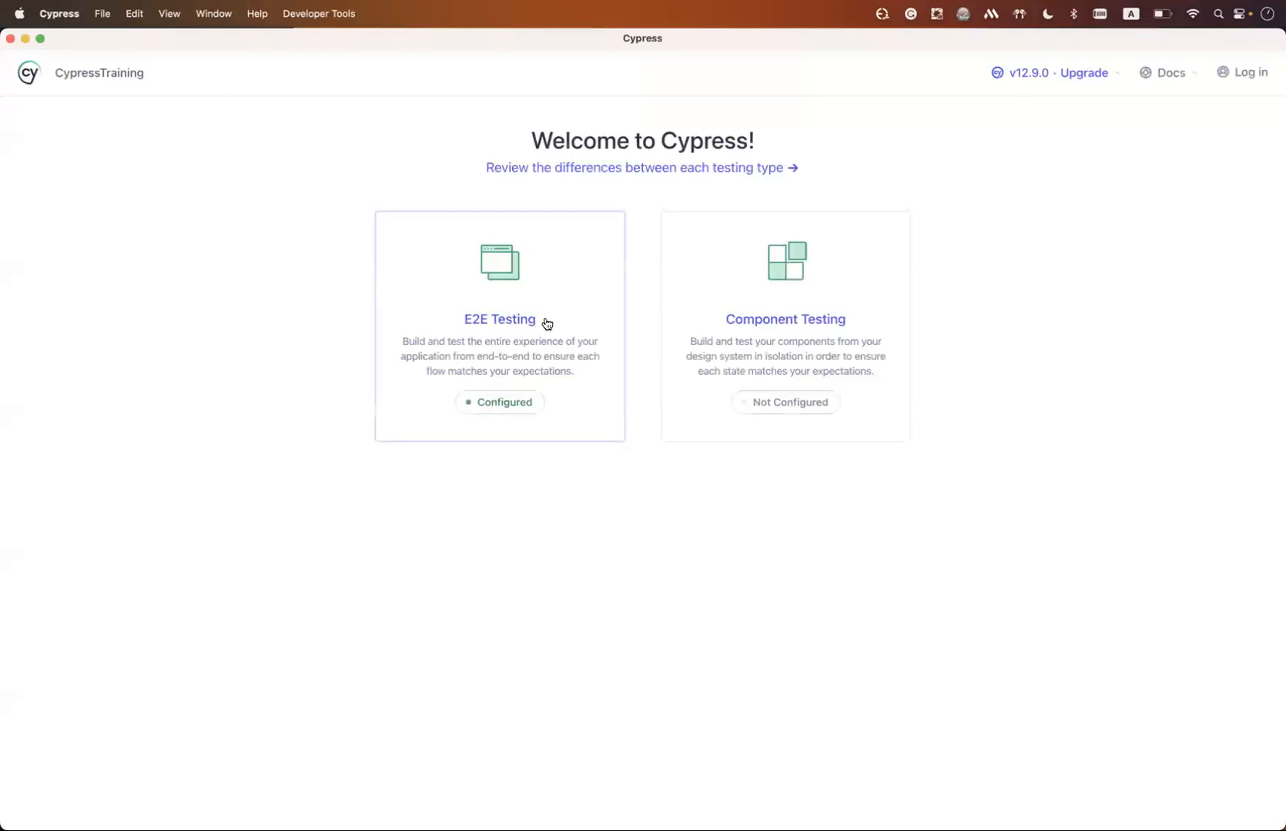
left_click(499, 318)
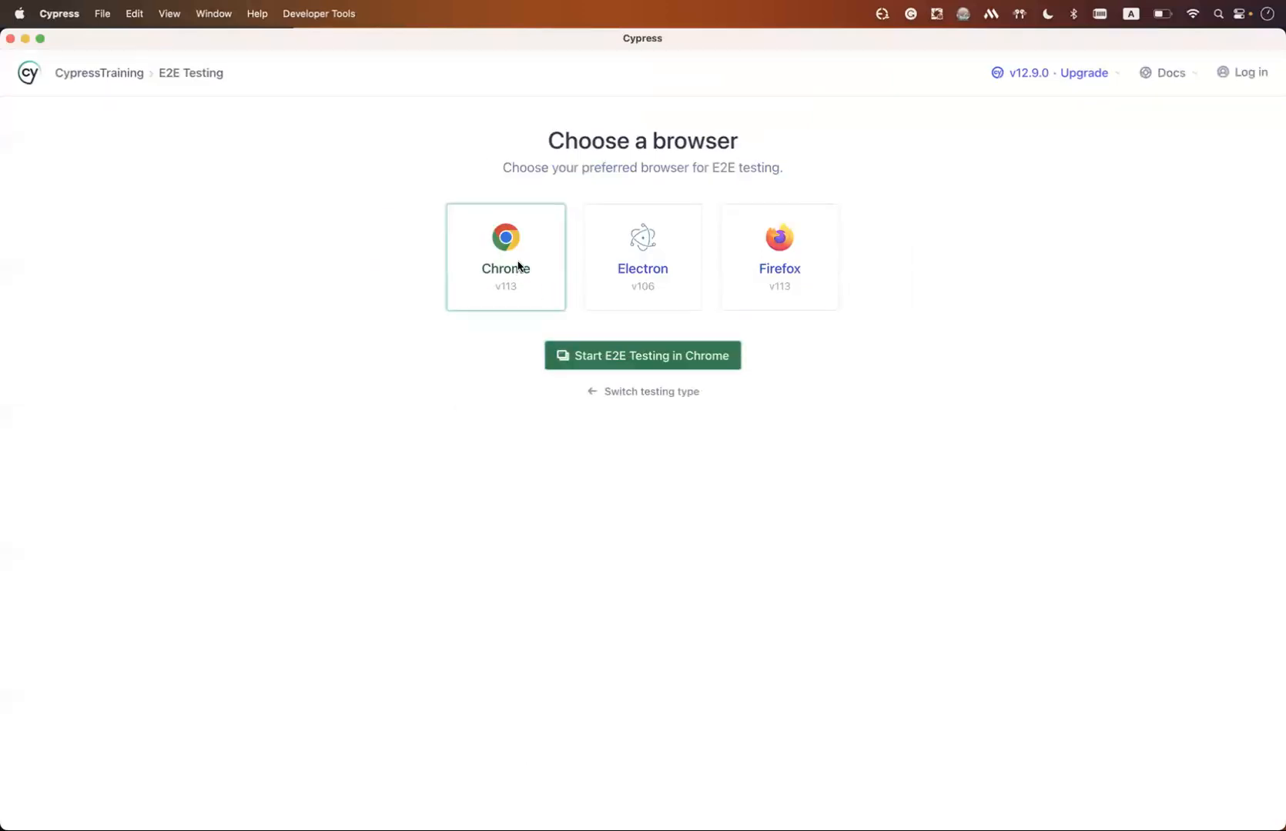
left_click(642, 356)
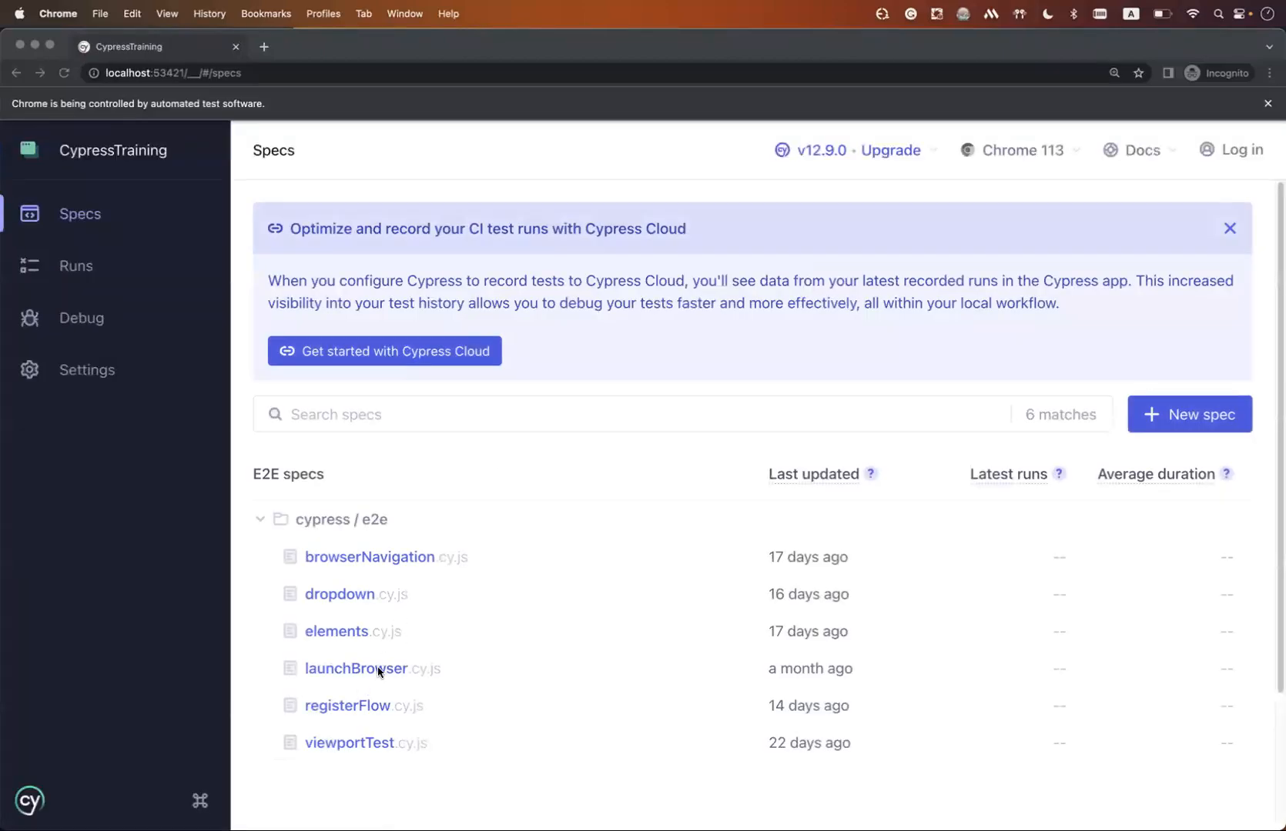
Run launchBrowser.cy.js again and watch it pass in Incognito Chrome.
left_click(356, 668)
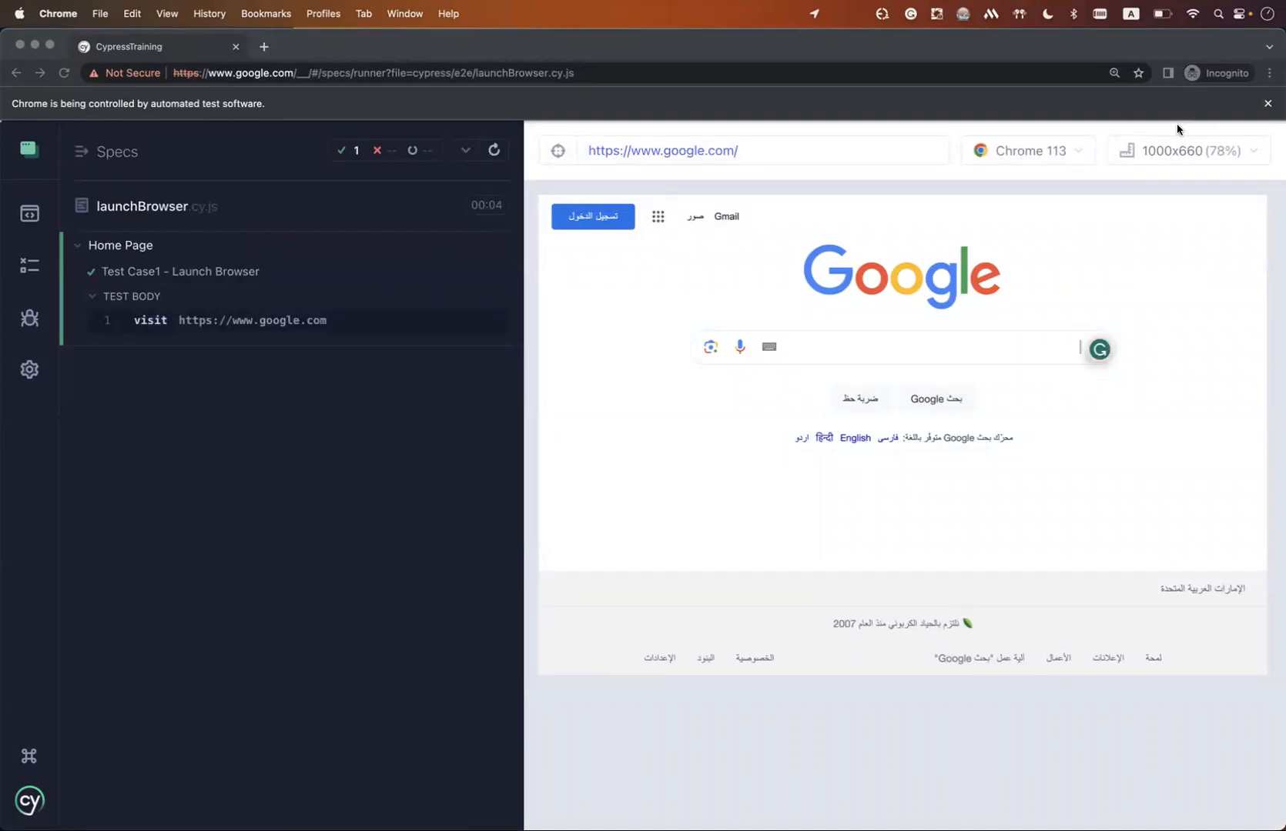
mouse_move(993, 114)
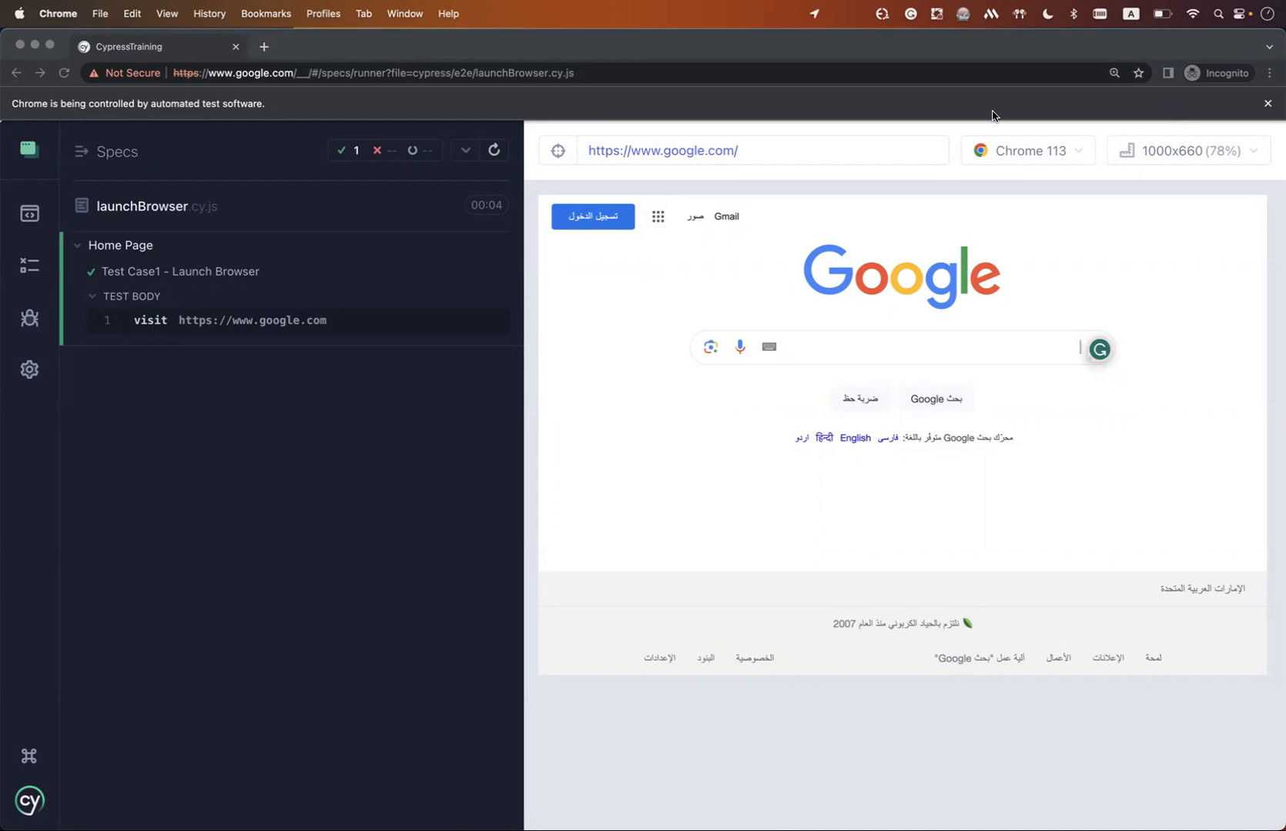
mouse_move(1066, 84)
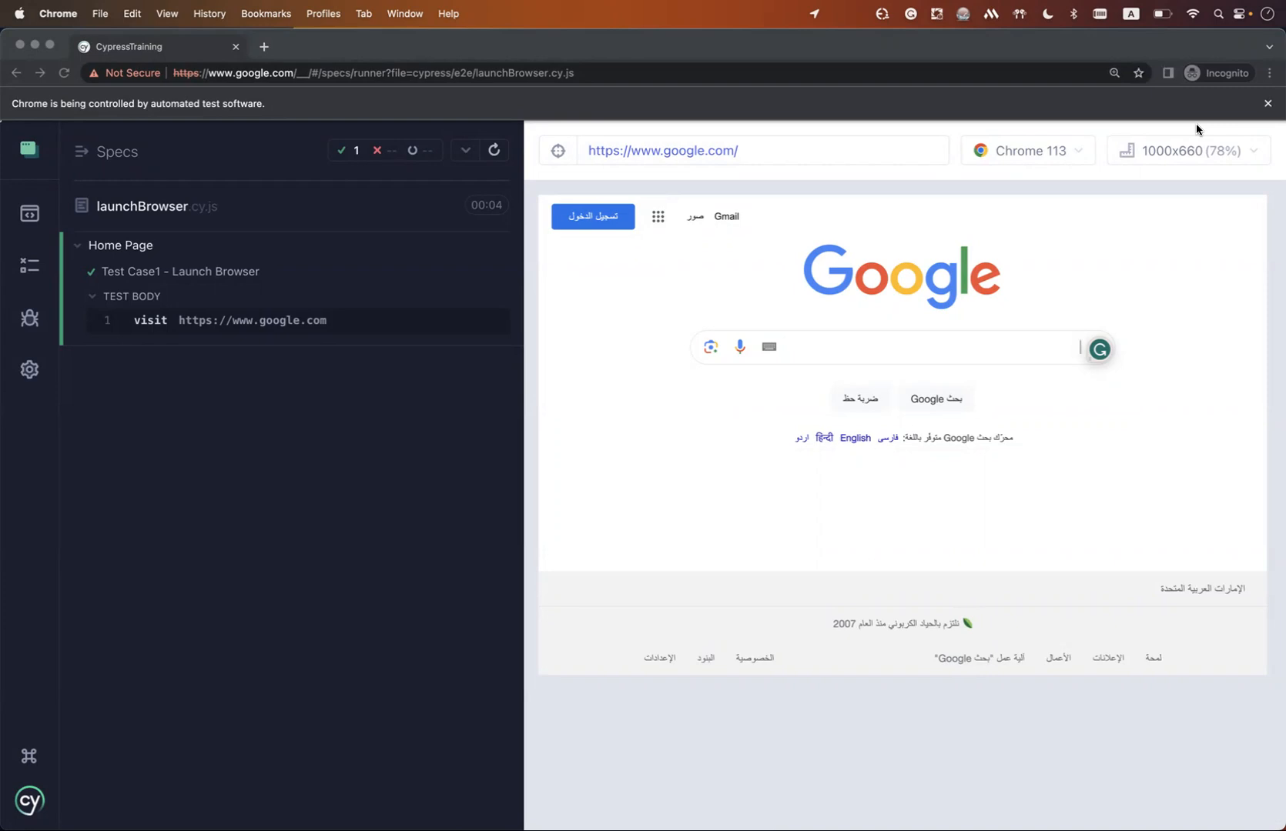
mouse_move(950, 274)
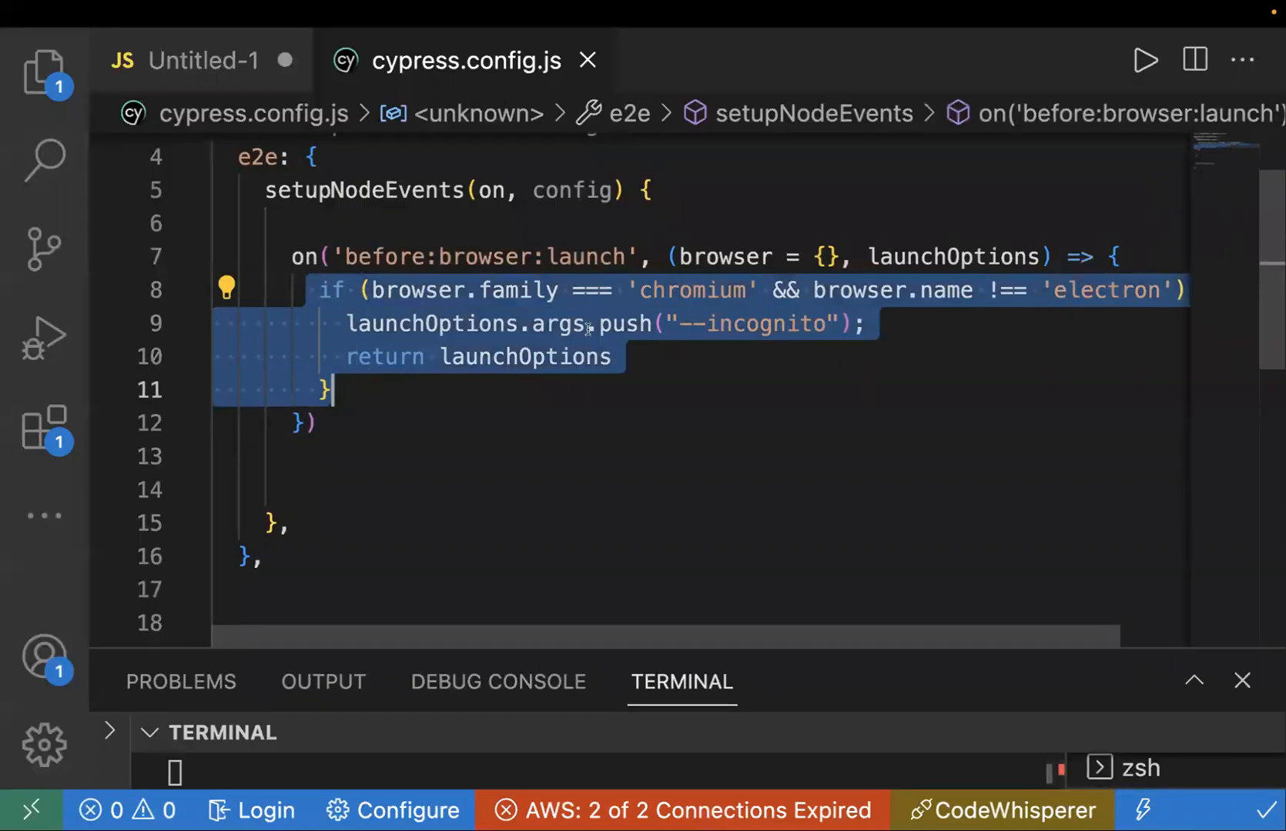
Highlight the launchOptions.args.push('--incognito') line in cypress.config.js for review.
left_click(325, 324)
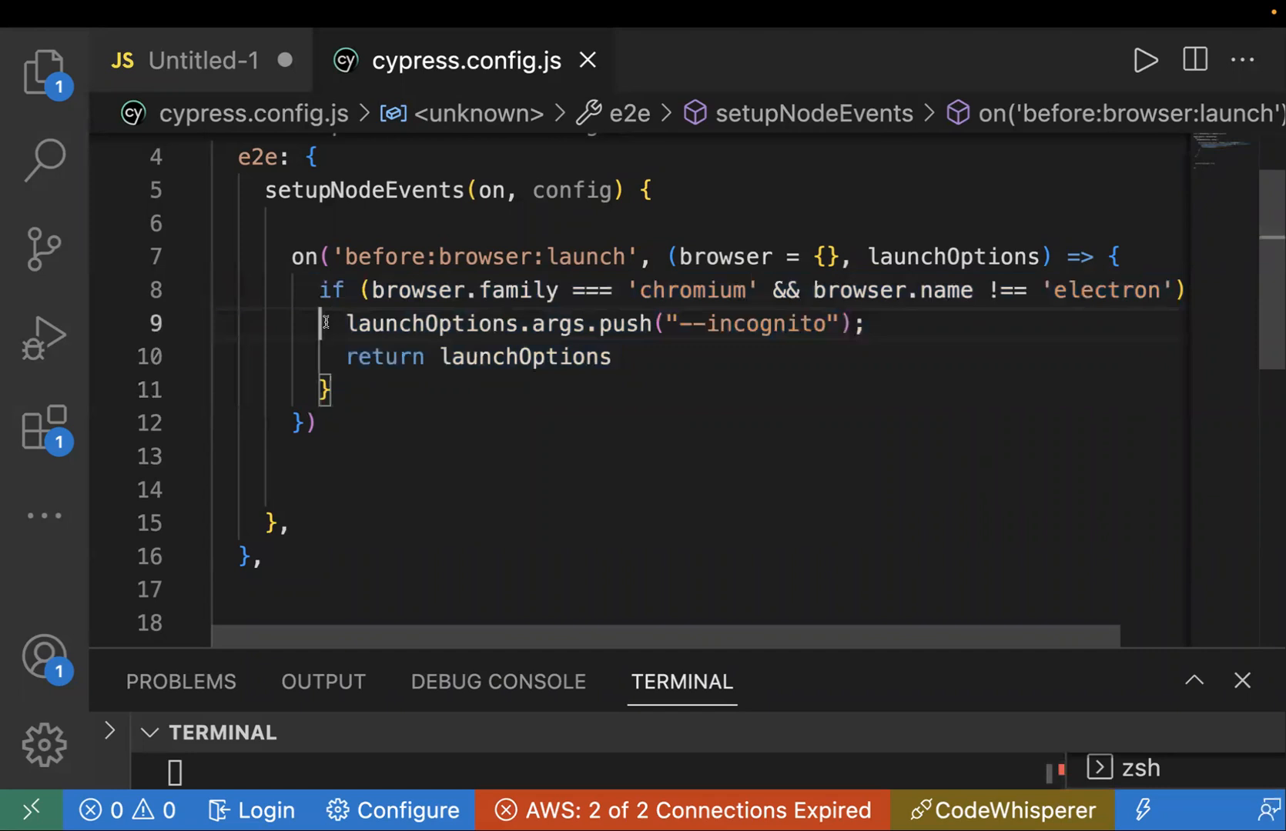
left_click_drag(324, 323, 854, 323)
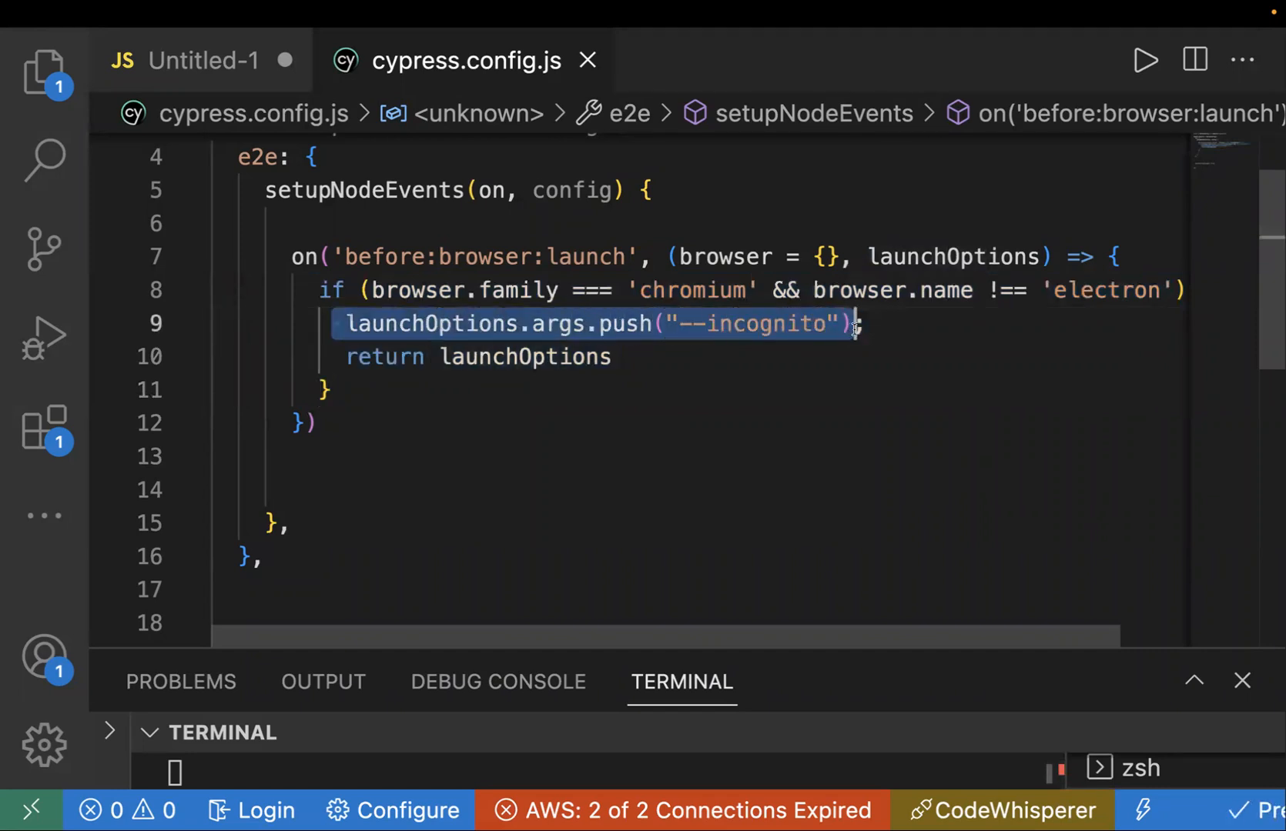